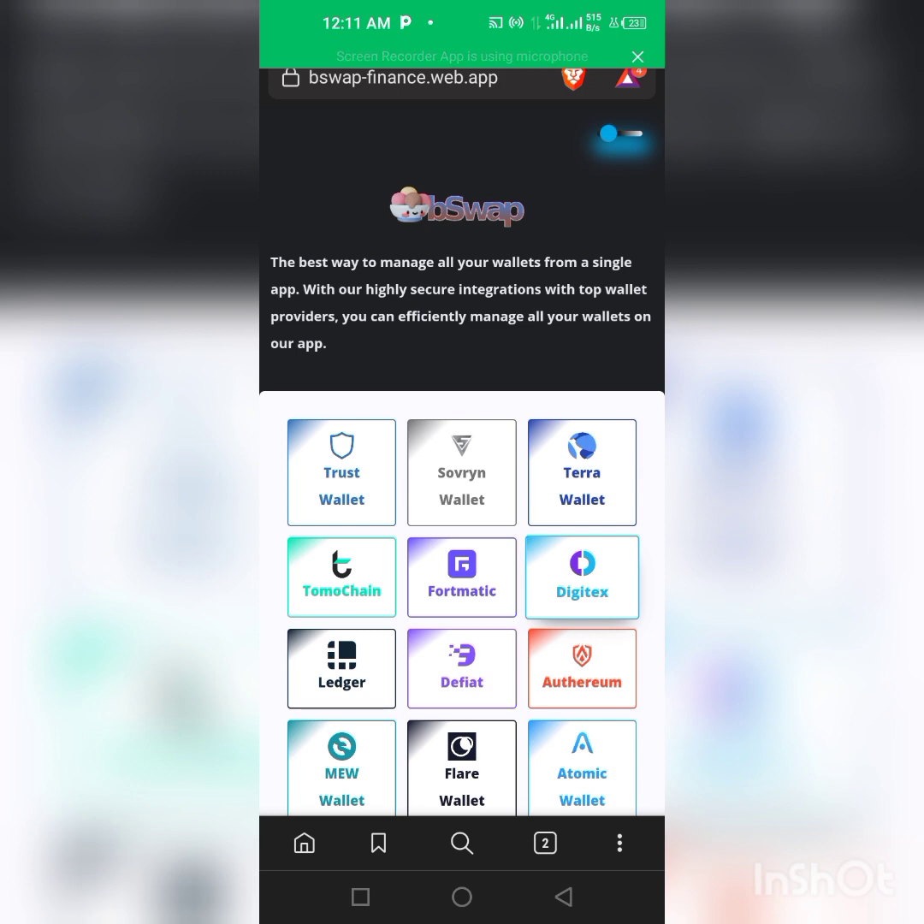
Scroll the wallet provider list to find and connect a wallet for the swap page
{"action": "scroll", "scroll_direction": "down", "scroll_amount": 3}
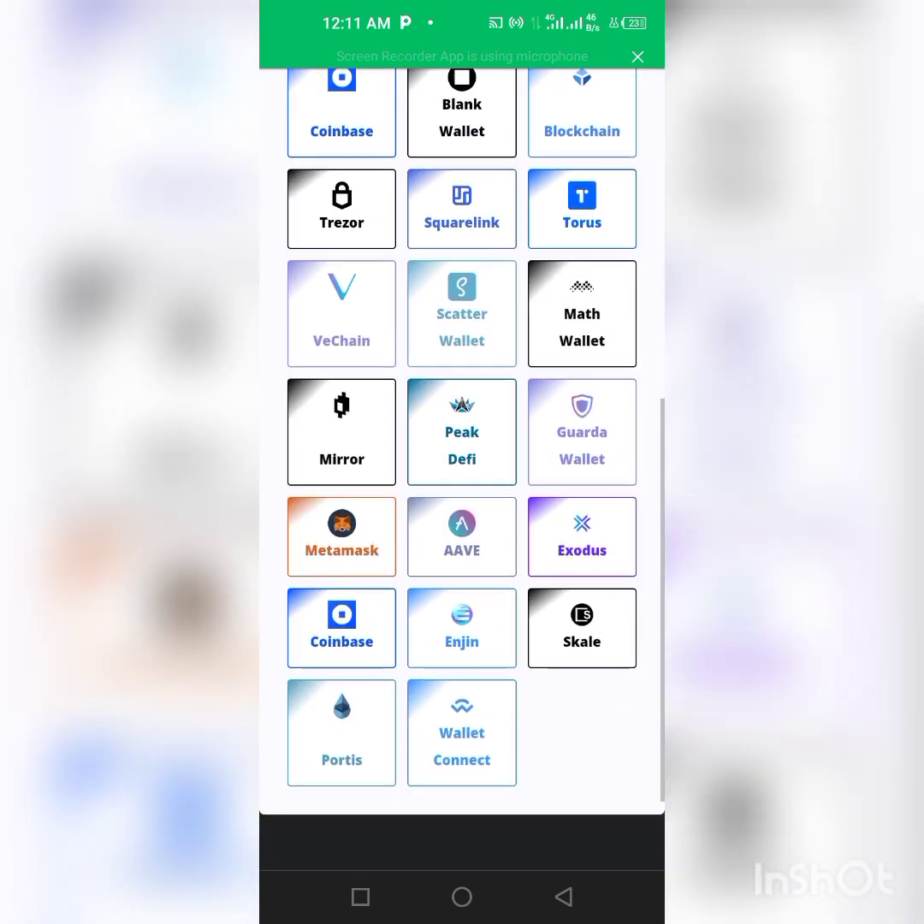
{"action": "scroll", "scroll_direction": "down", "scroll_amount": 3}
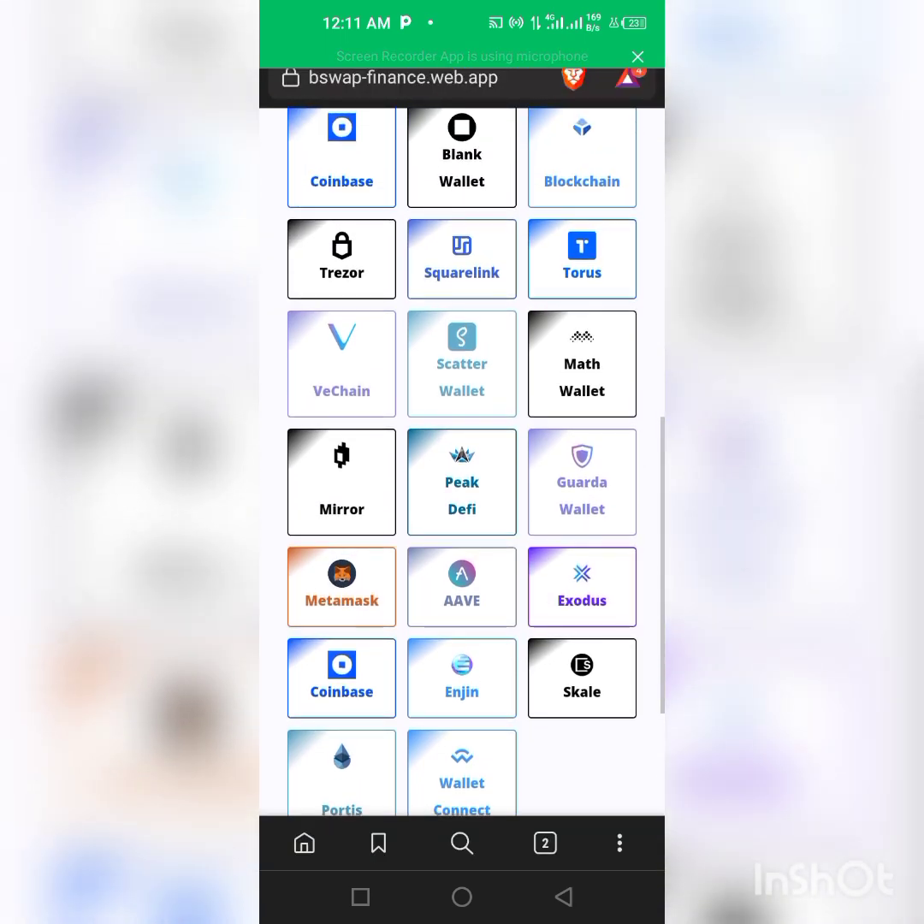
{"action": "scroll", "scroll_direction": "up", "scroll_amount": 3}
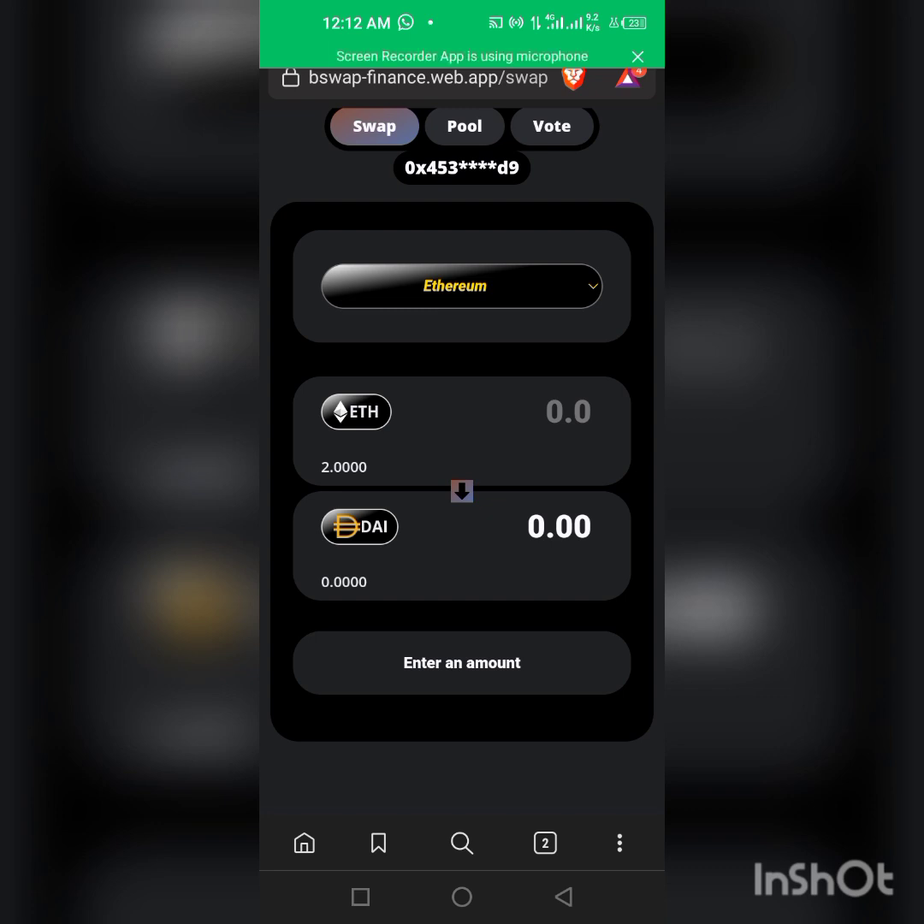
Switch from bSwap to the browser tab with Google news results
{"action": "left_click", "coordinate": [462, 286]}
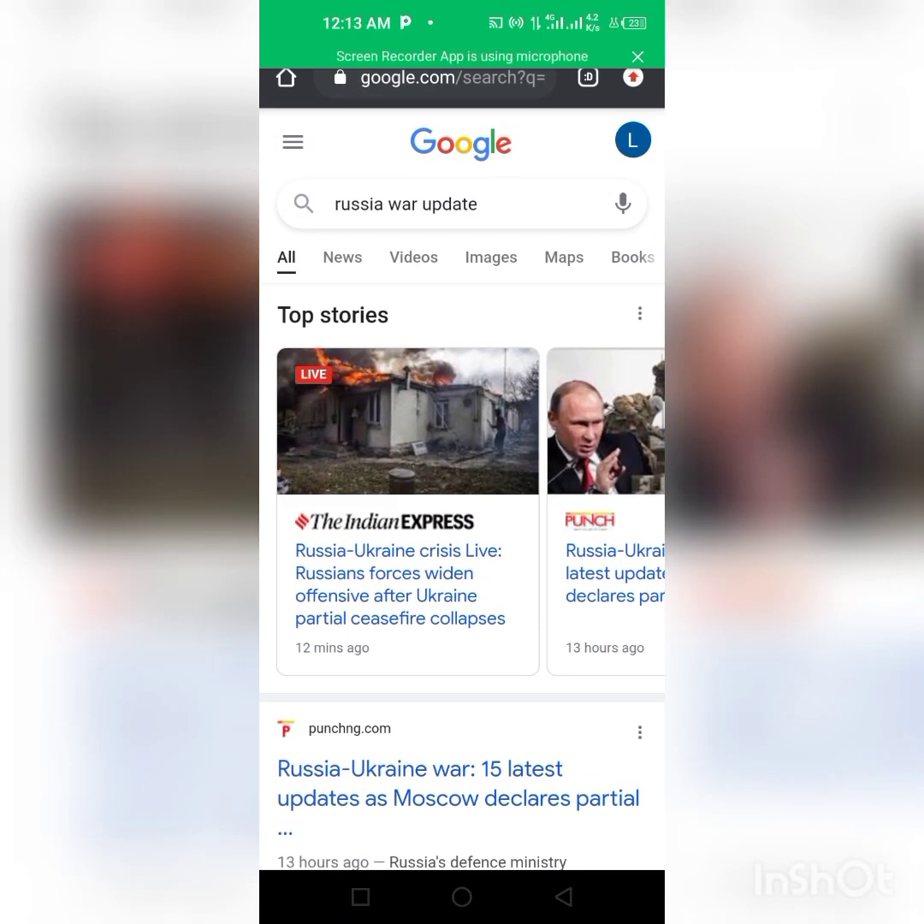
Navigate from the Google results to a BscScan address page
{"action": "left_click", "coordinate": [454, 77]}
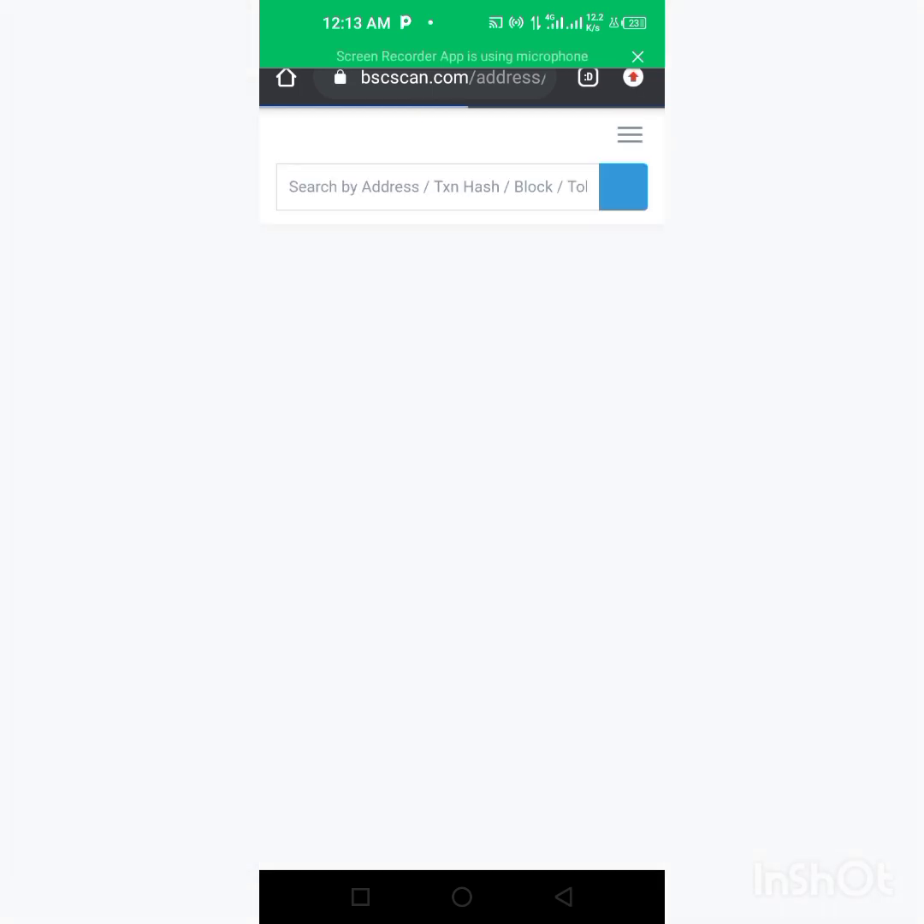
Search BscScan for Metamusk and copy the METAMUSK token's contract address
{"action": "left_click", "coordinate": [431, 186]}
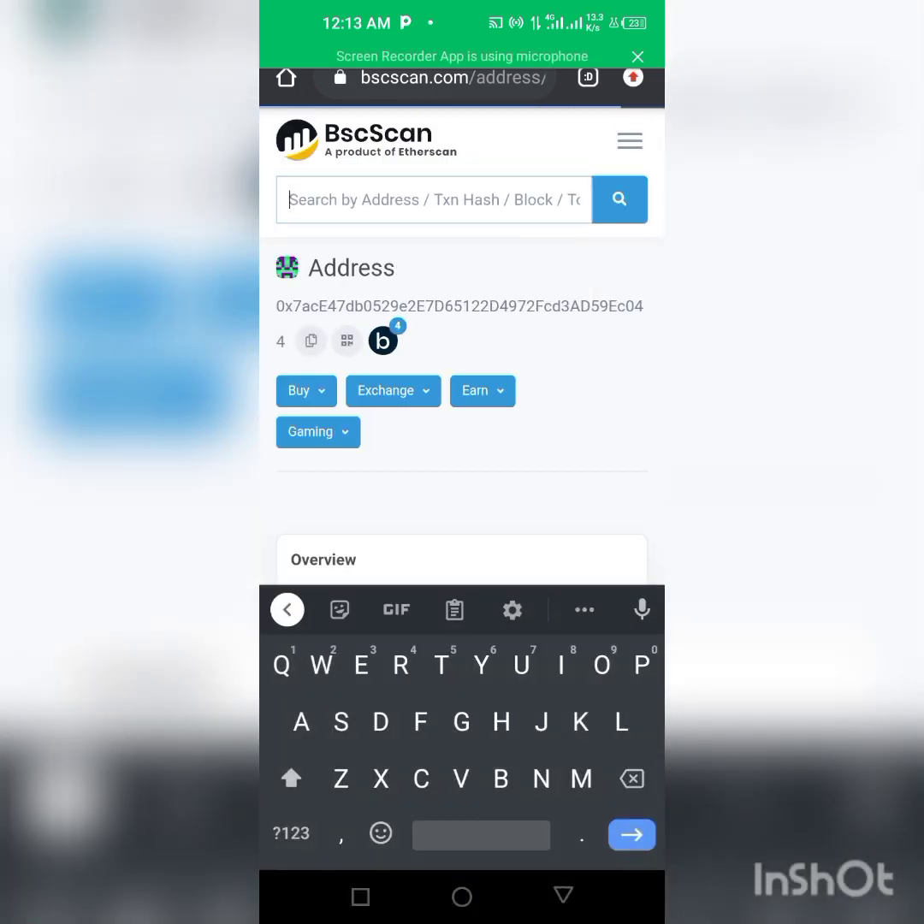
{"action": "type", "text": "Ke"}
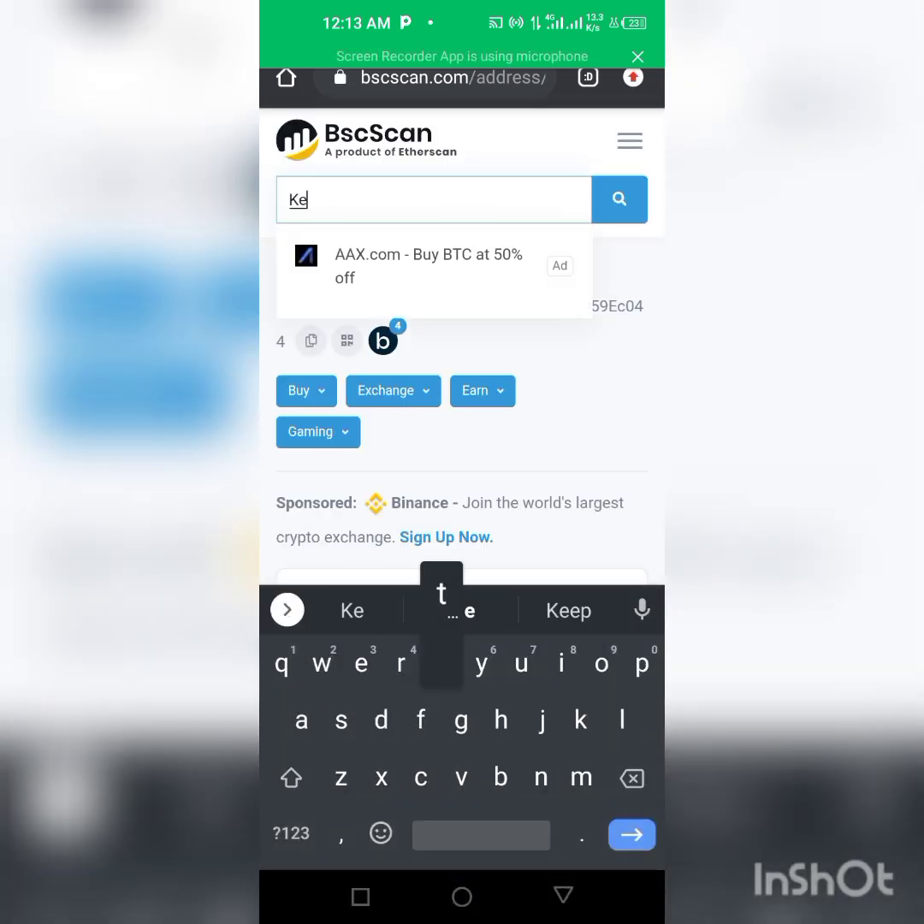
{"action": "type", "text": "Metamusk"}
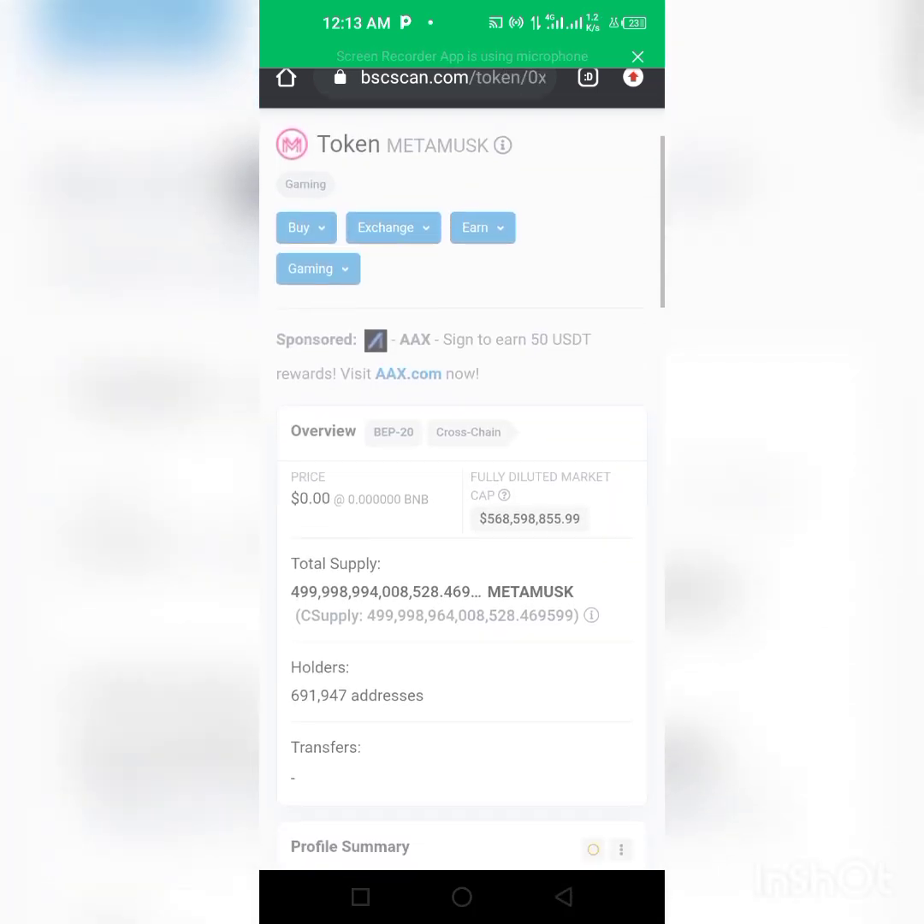
{"action": "scroll", "scroll_direction": "down", "scroll_amount": 3}
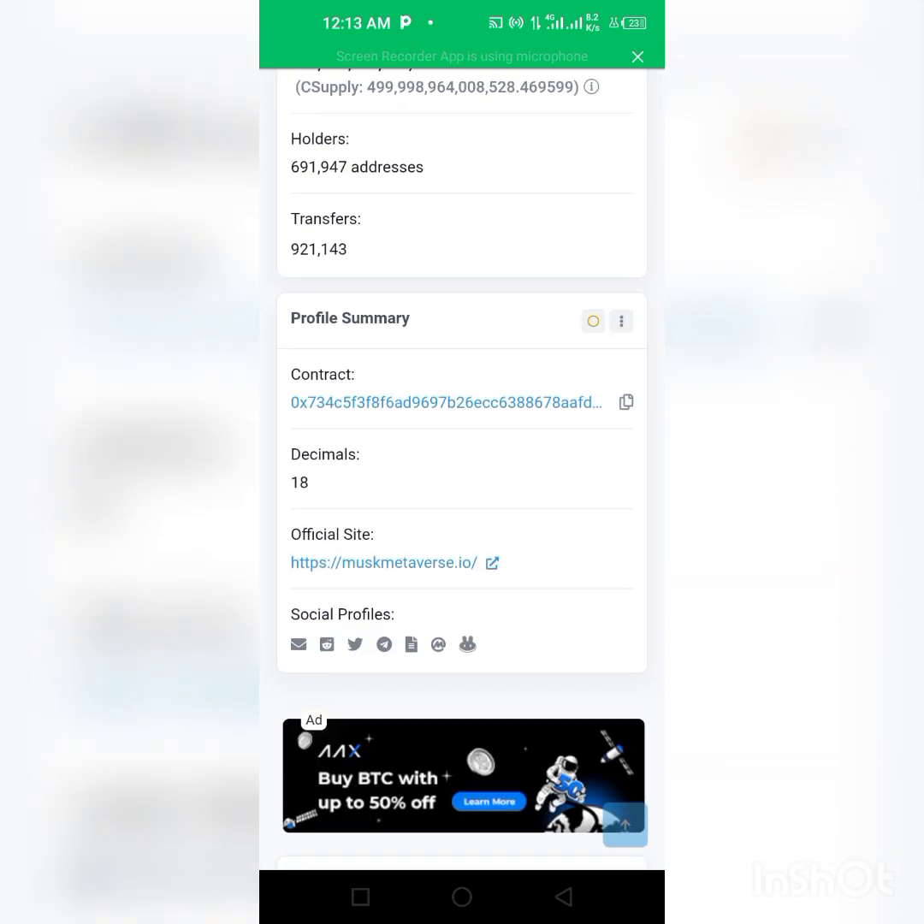
{"action": "left_click", "coordinate": [626, 402]}
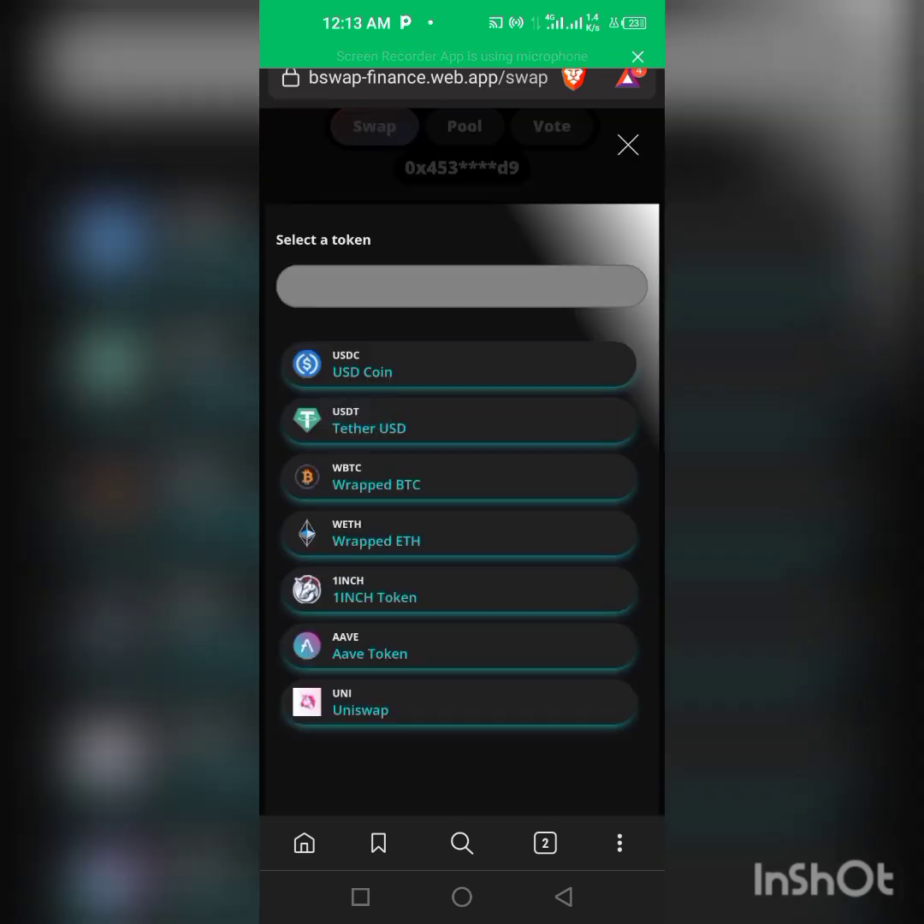
Paste the METAMUSK contract address into the token picker and import it as the source token
{"action": "type", "text": "4c5F3f8F6ad9697b26eCC6388678aaFd3dB3B2"}
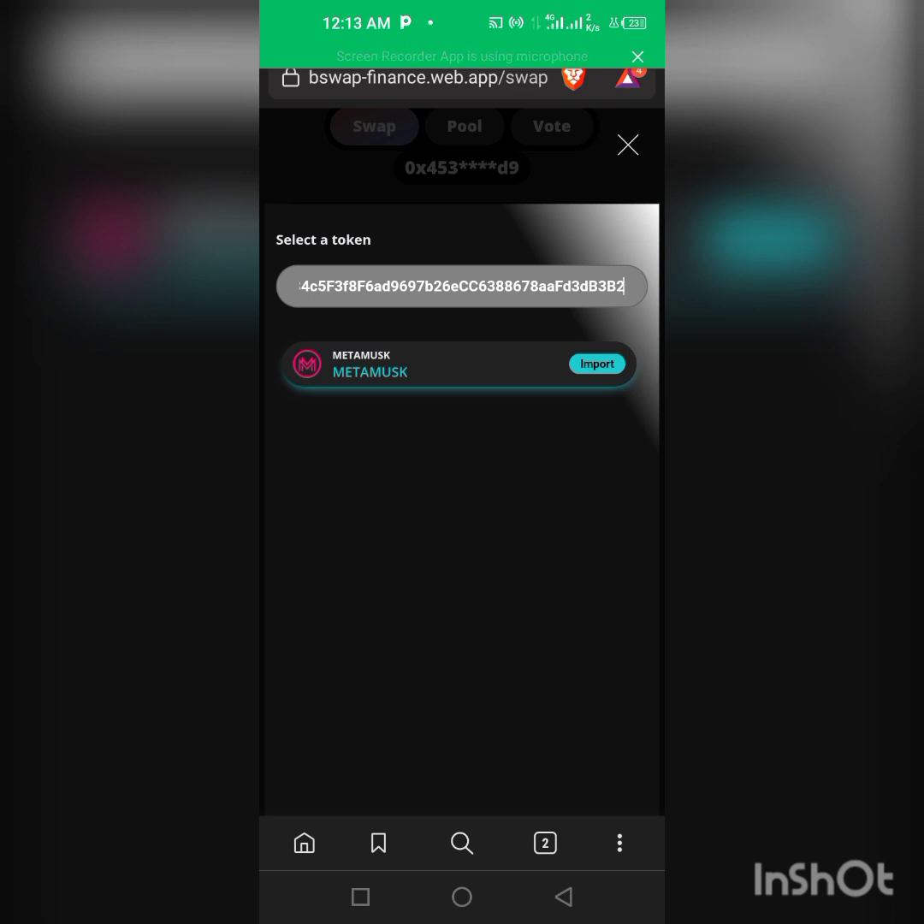
{"action": "left_click", "coordinate": [595, 365]}
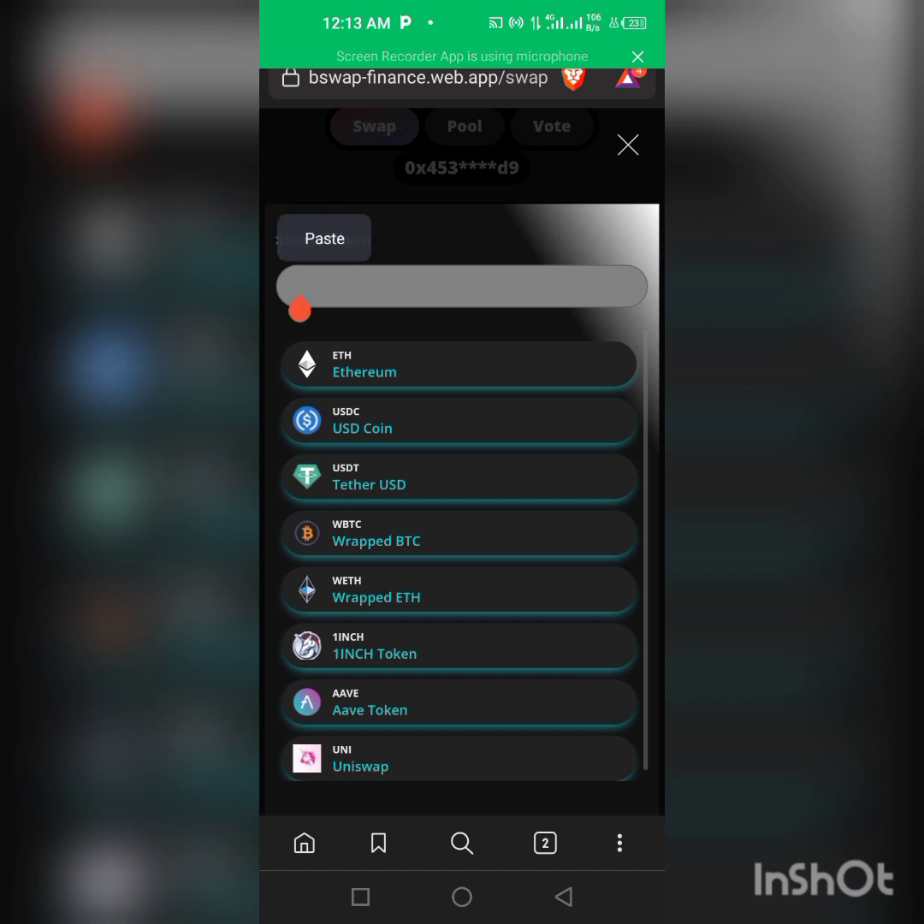
{"action": "left_click", "coordinate": [324, 238]}
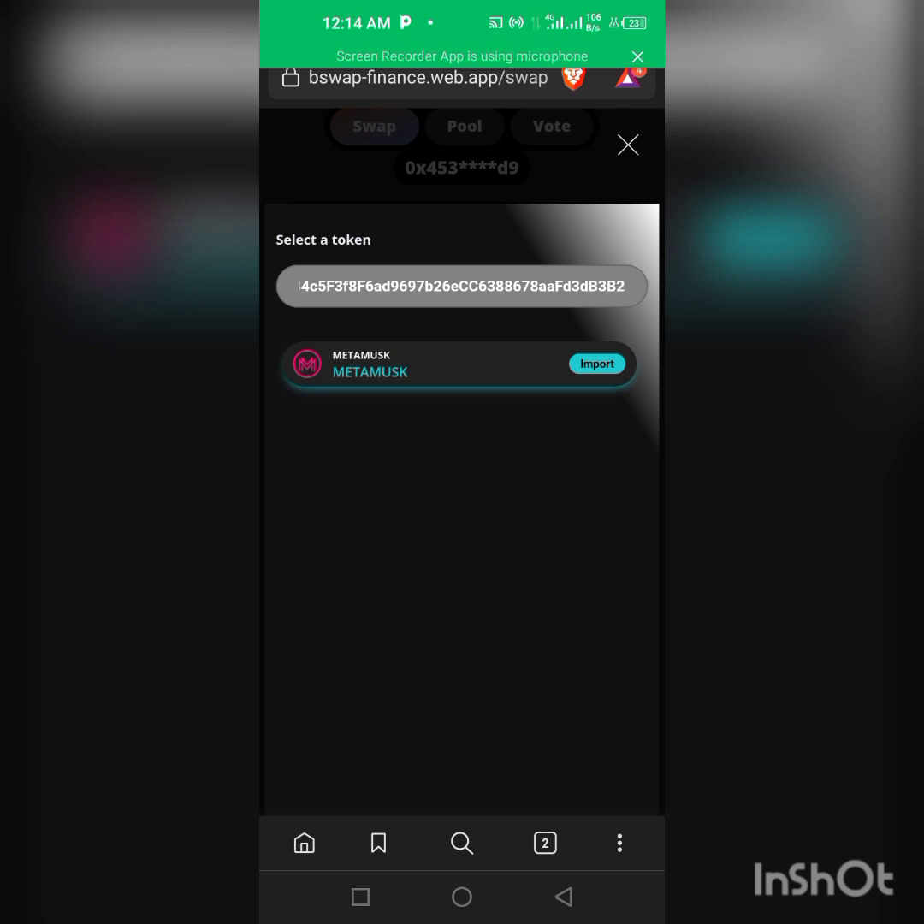
{"action": "left_click", "coordinate": [595, 364]}
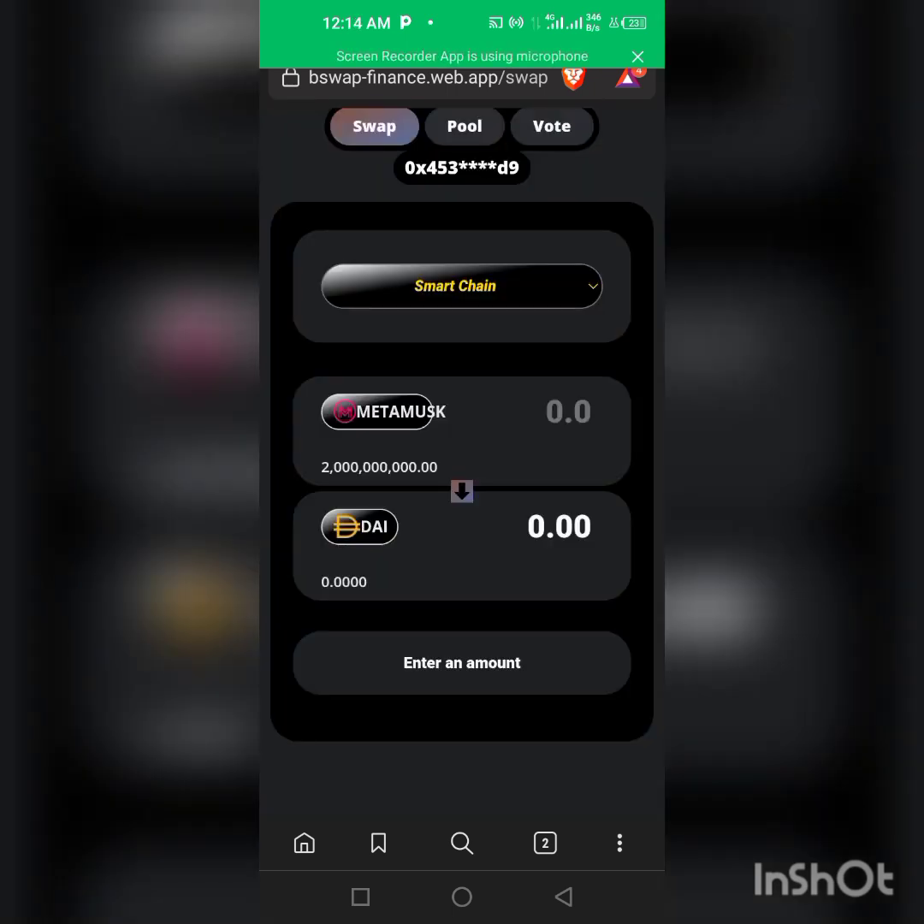
Set ETH as the output token and begin entering the METAMUSK amount
{"action": "left_click", "coordinate": [360, 527]}
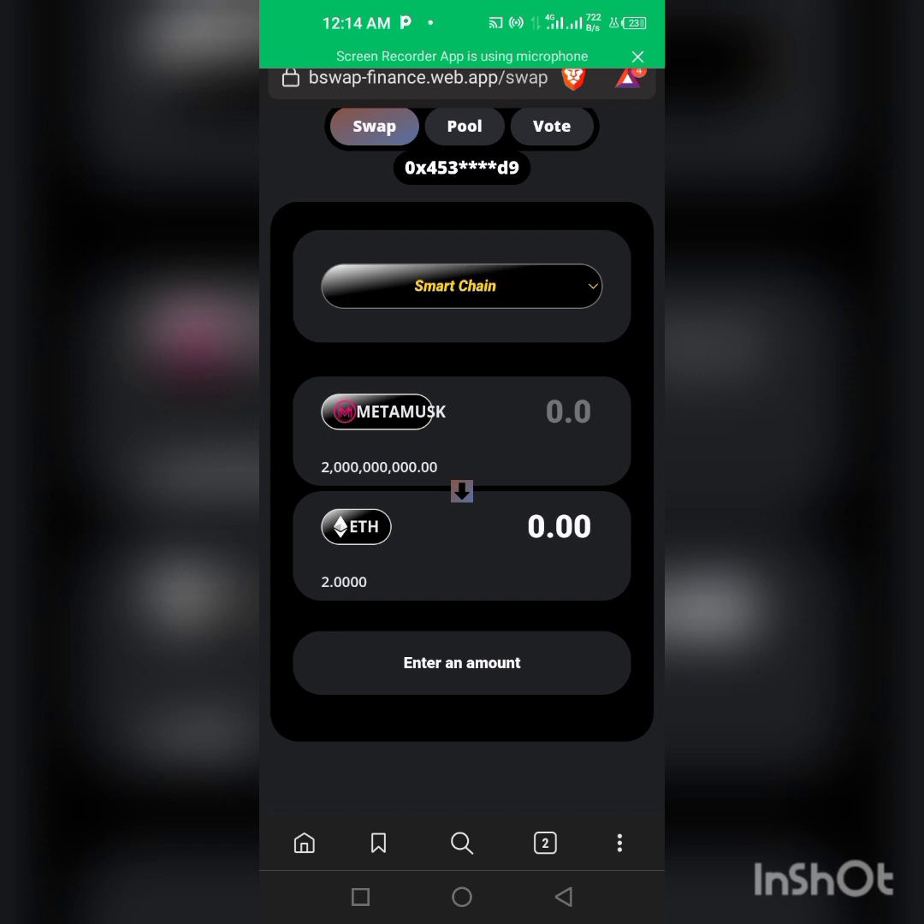
{"action": "left_click", "coordinate": [568, 411]}
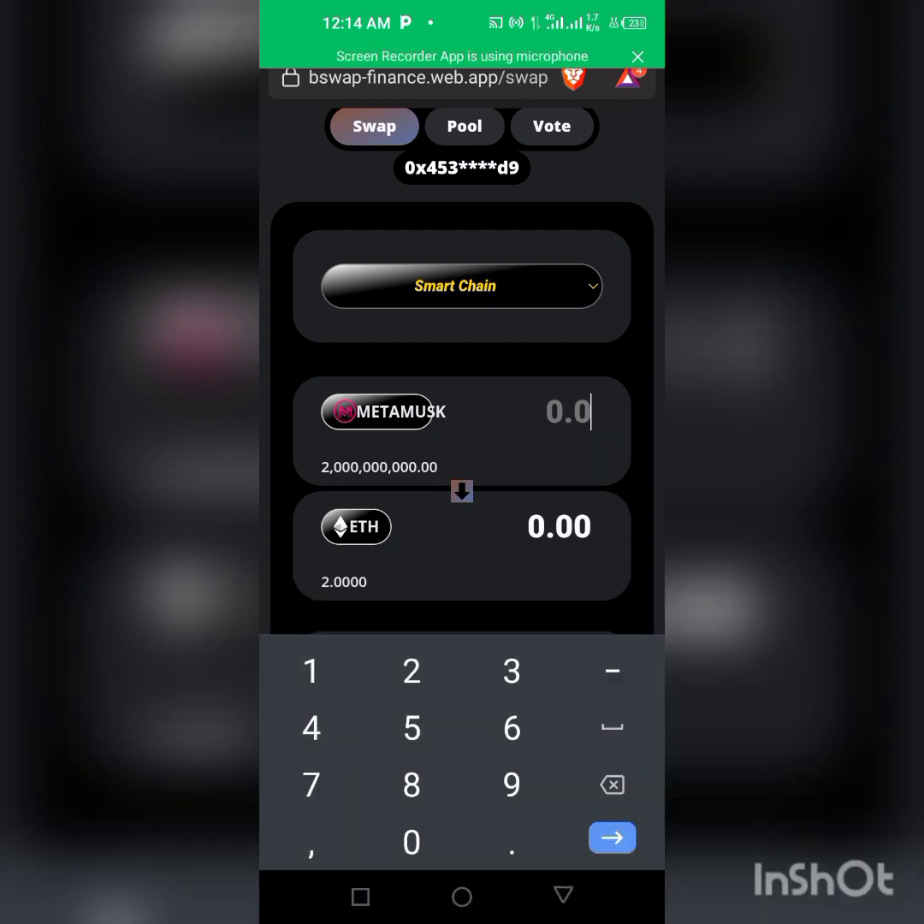
{"action": "left_click", "coordinate": [510, 671]}
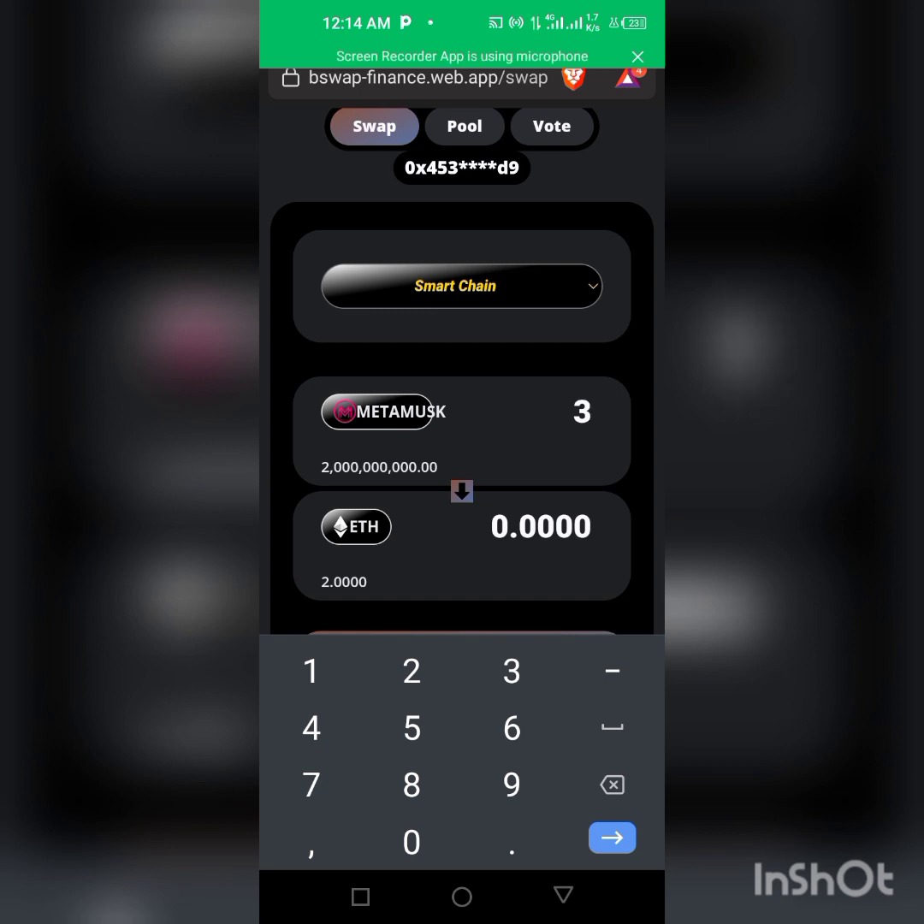
{"action": "left_click", "coordinate": [510, 727]}
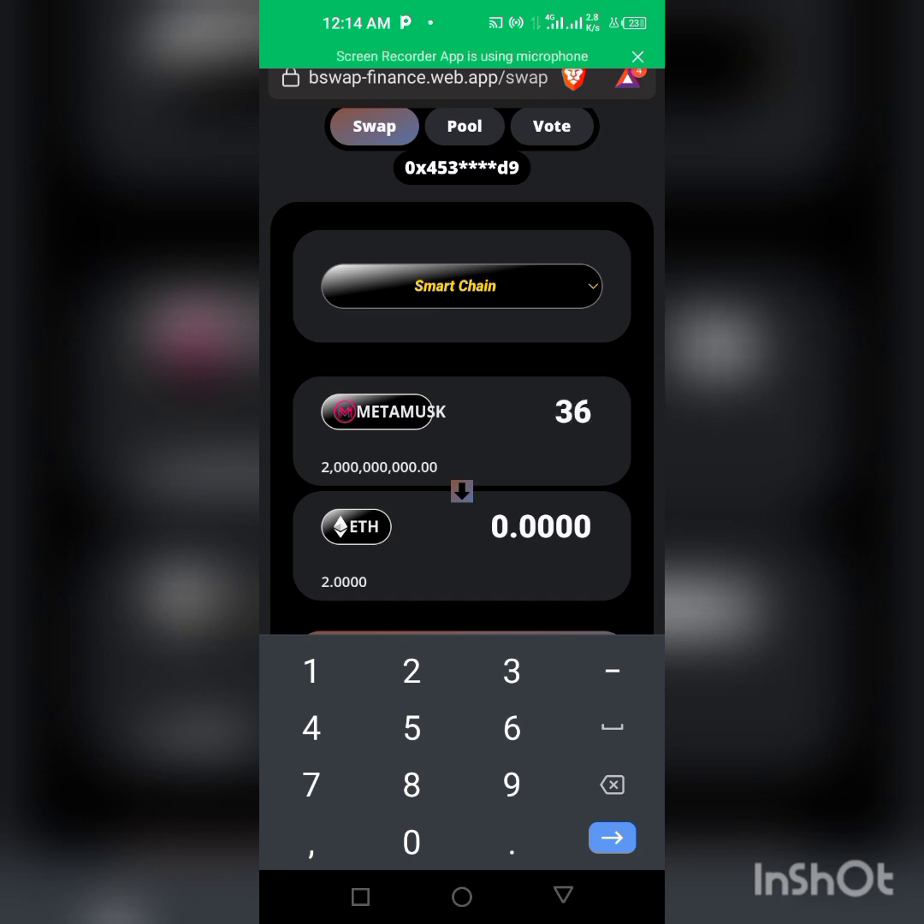
{"action": "type", "text": "00000"}
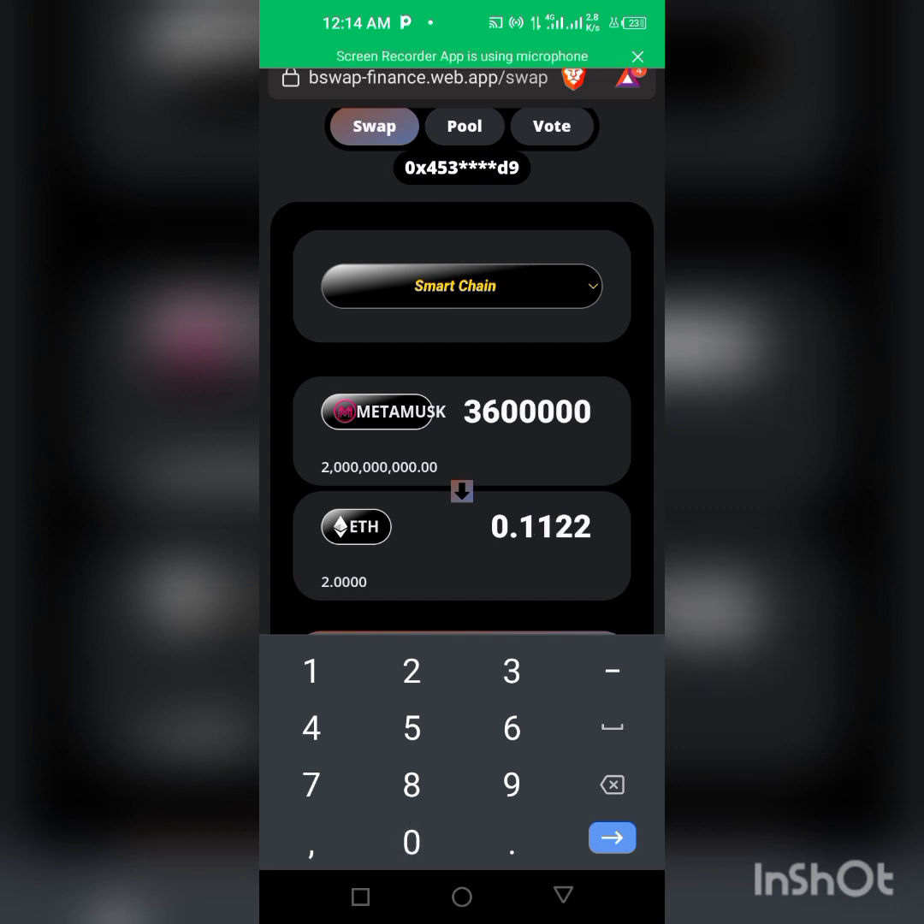
{"action": "left_click", "coordinate": [613, 784]}
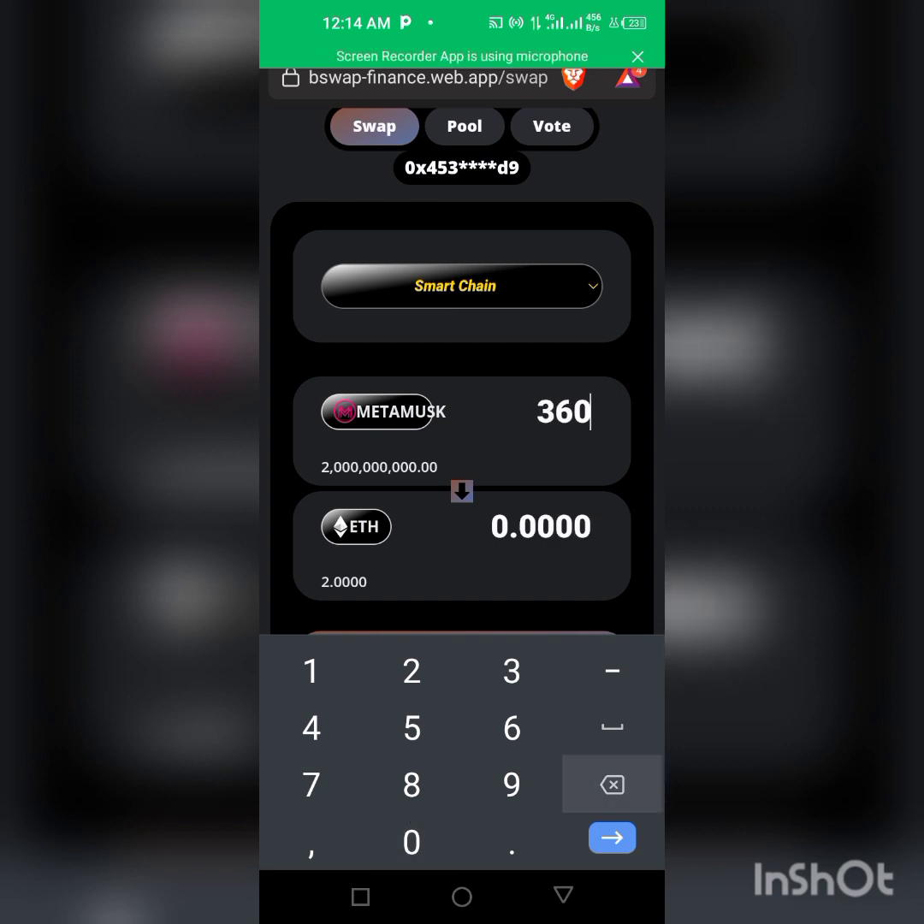
Correct the amount to 32,000,000 METAMUSK and submit the swap for about 0.9976 ETH
{"action": "left_click", "coordinate": [611, 783]}
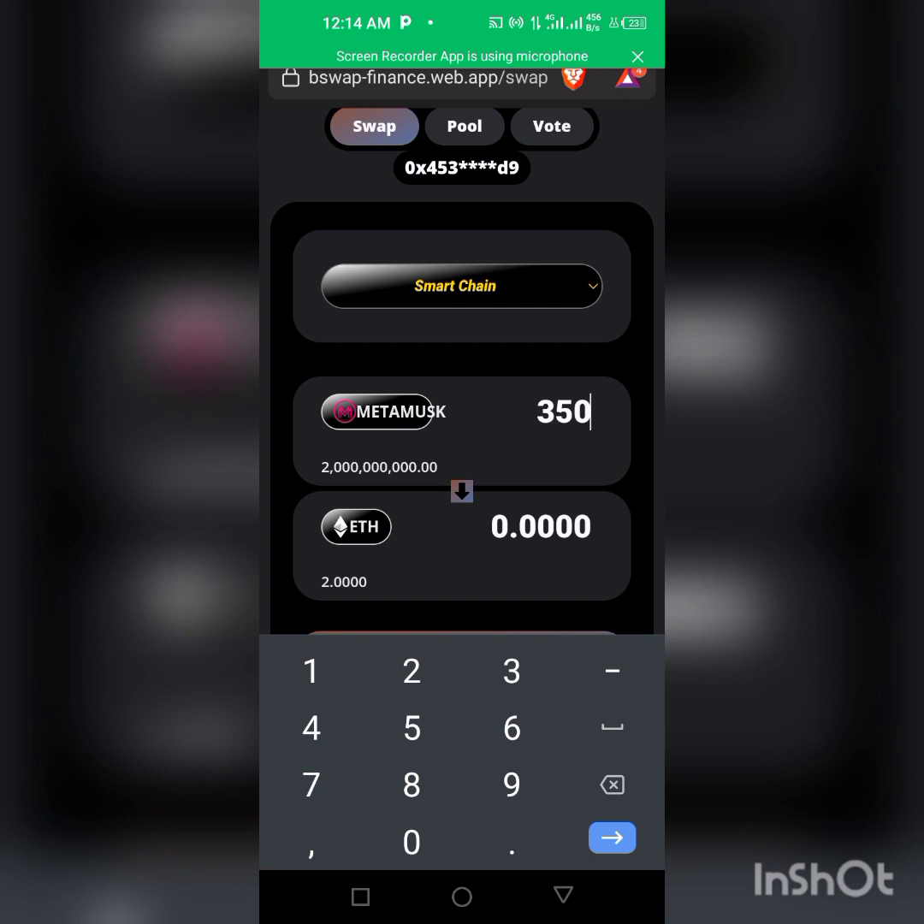
{"action": "type", "text": "0000"}
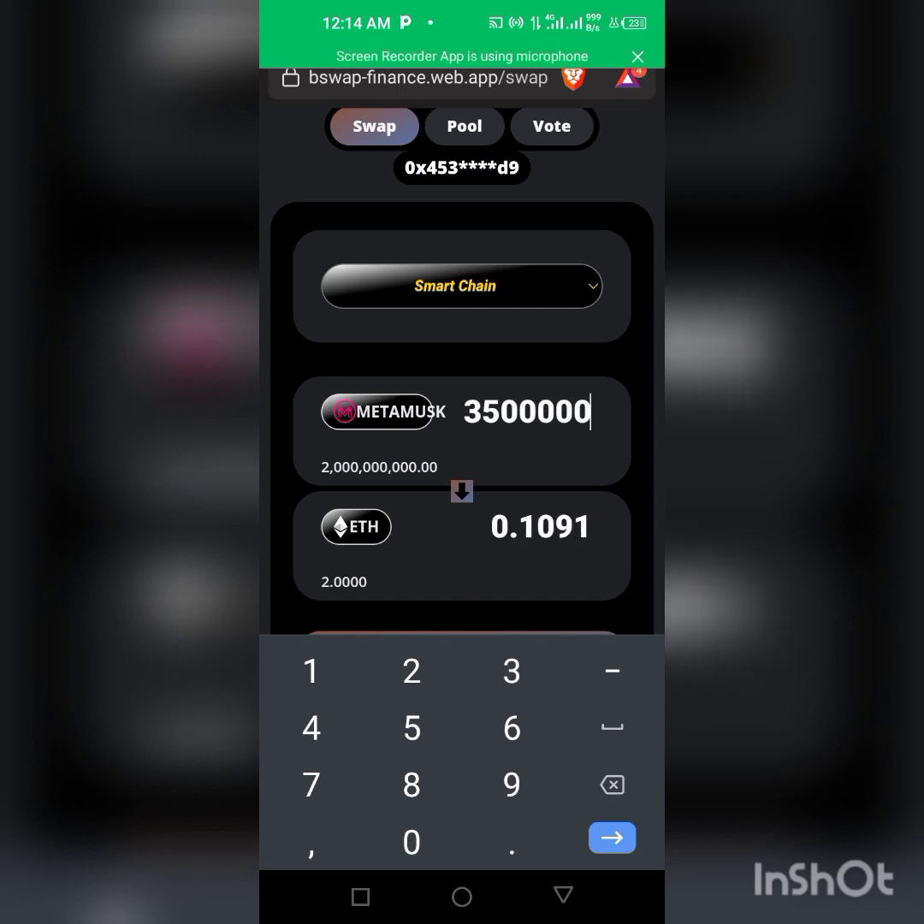
{"action": "left_click", "coordinate": [410, 842]}
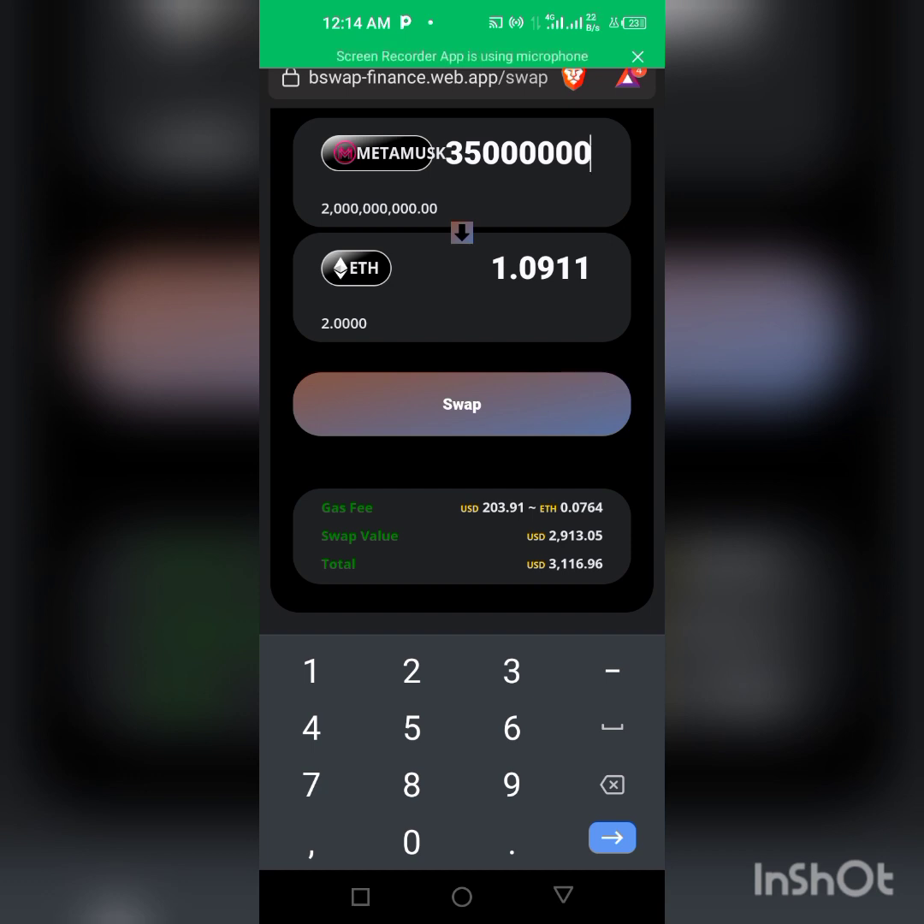
{"action": "left_click", "coordinate": [611, 783]}
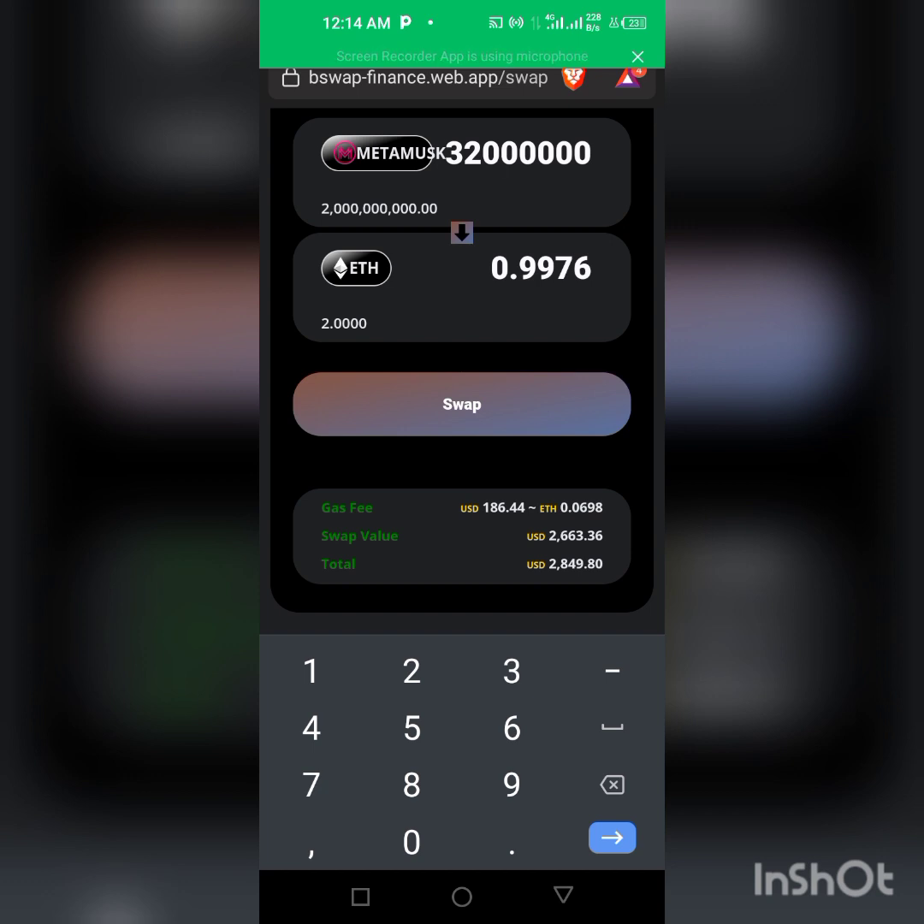
{"action": "left_click", "coordinate": [461, 404]}
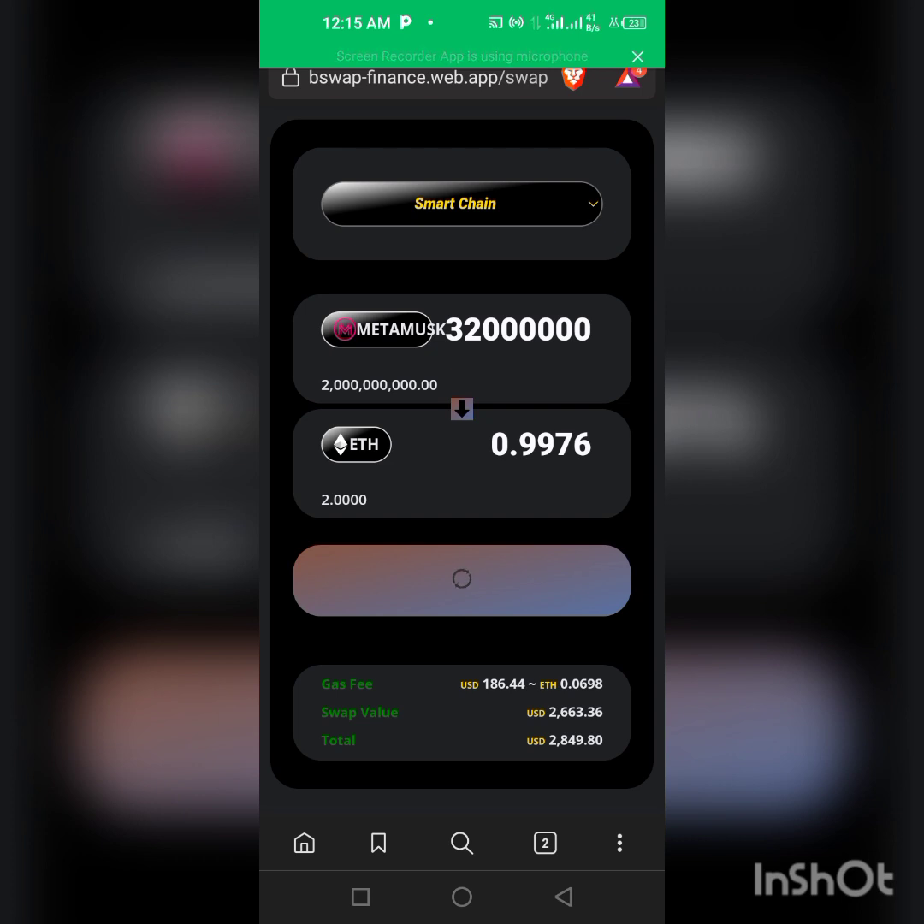
Confirm the successful swap raising ETH to 2.9278 and return to the phone's home apps
{"action": "left_click", "coordinate": [462, 580]}
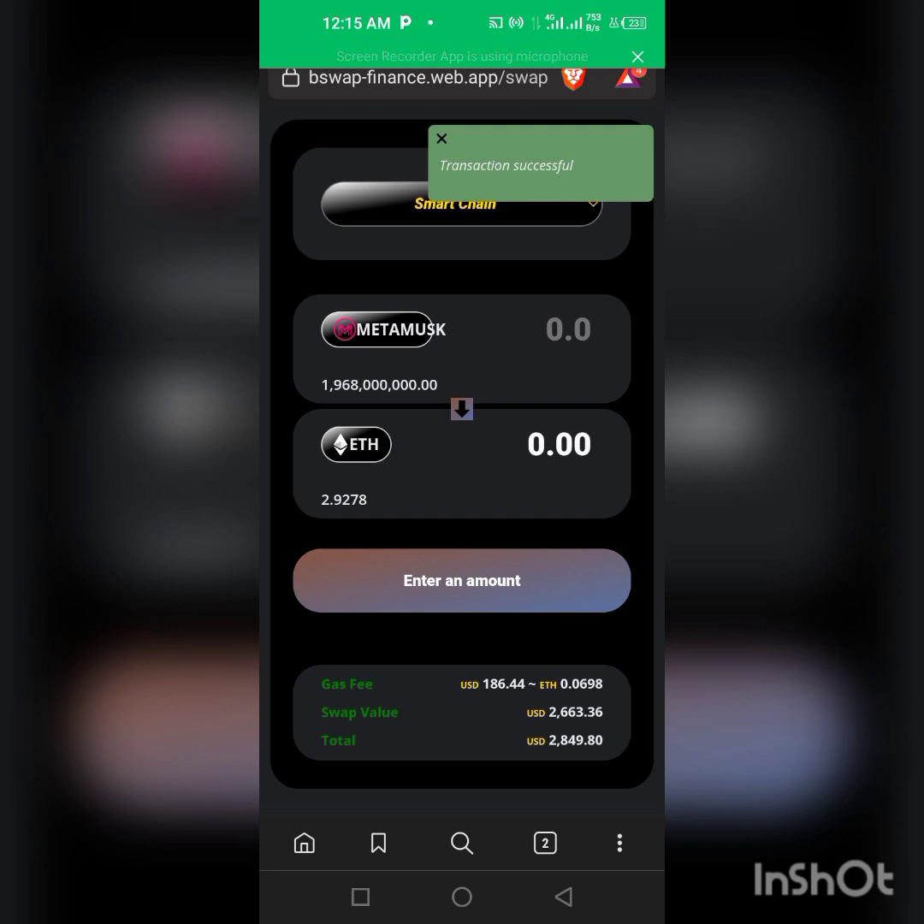
{"action": "left_click", "coordinate": [442, 137]}
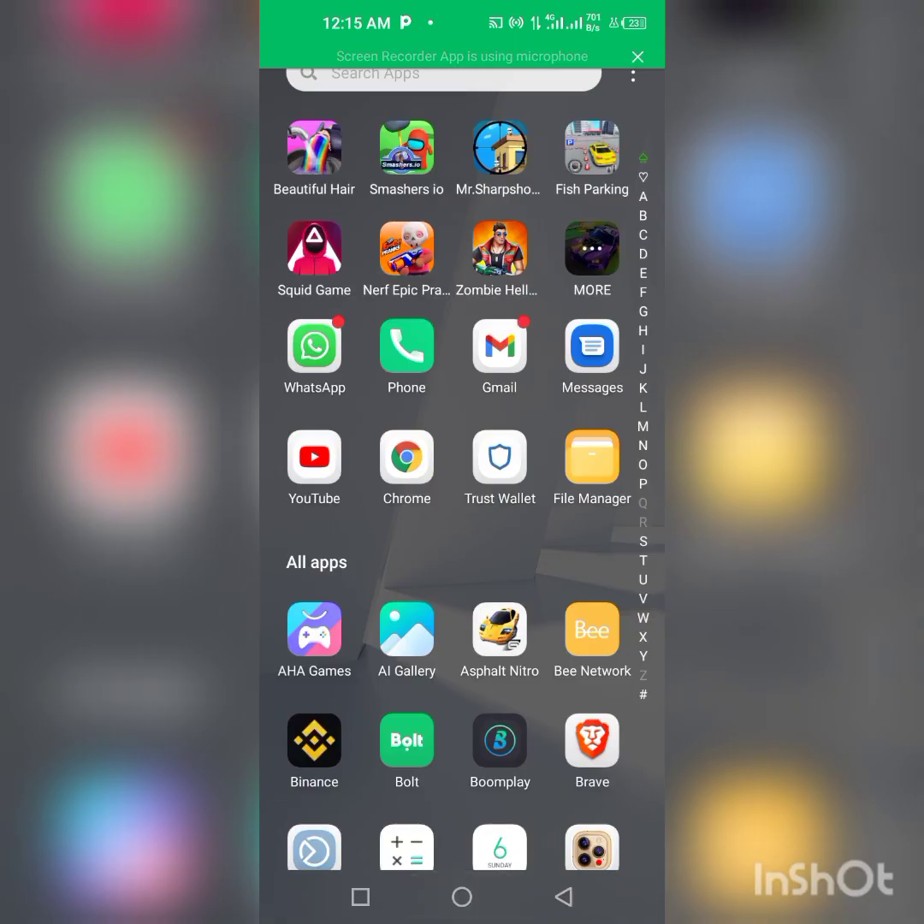
Launch Trust Wallet to view the Smart Chain balance of 5.52991144 BNB
{"action": "left_click", "coordinate": [499, 462]}
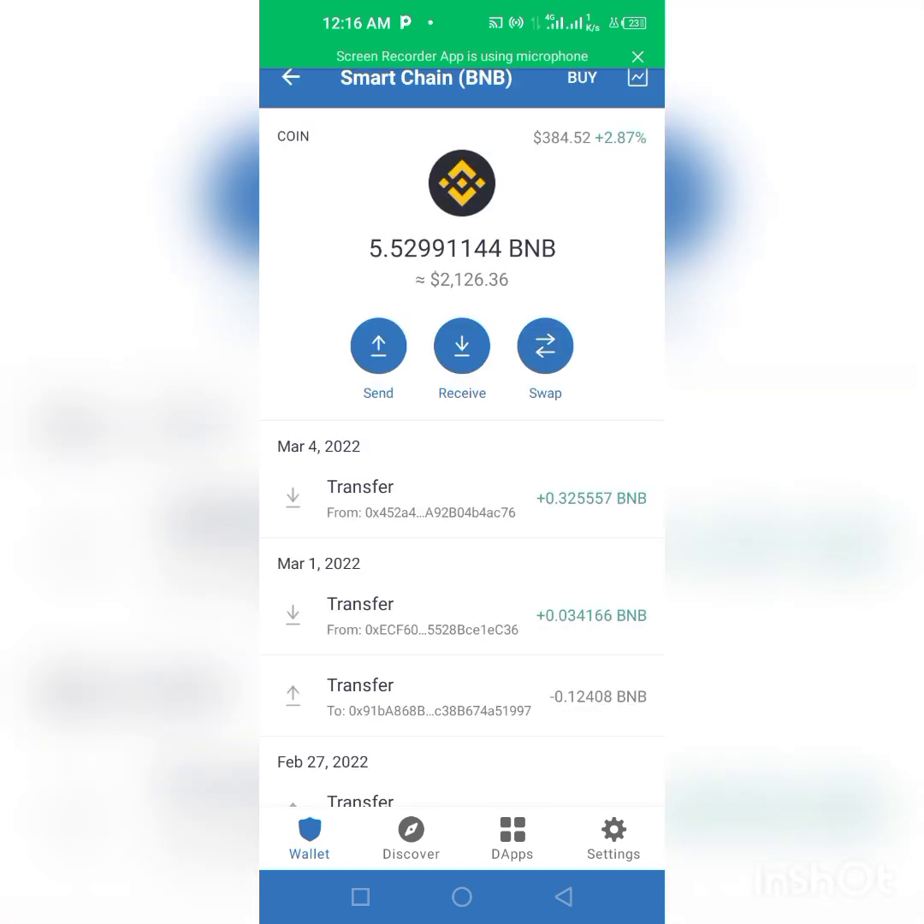
Start a SHIB (ERC20) send with the MAX amount (about $401.11) filled in
{"action": "left_click", "coordinate": [291, 78]}
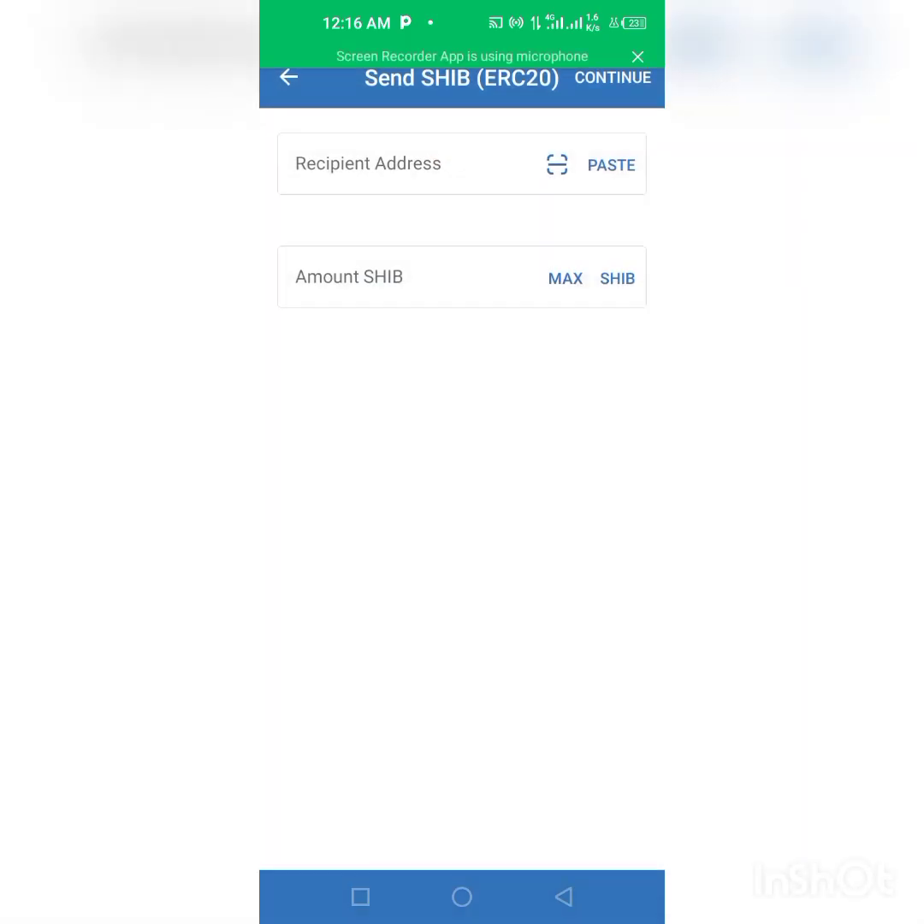
{"action": "left_click", "coordinate": [565, 278]}
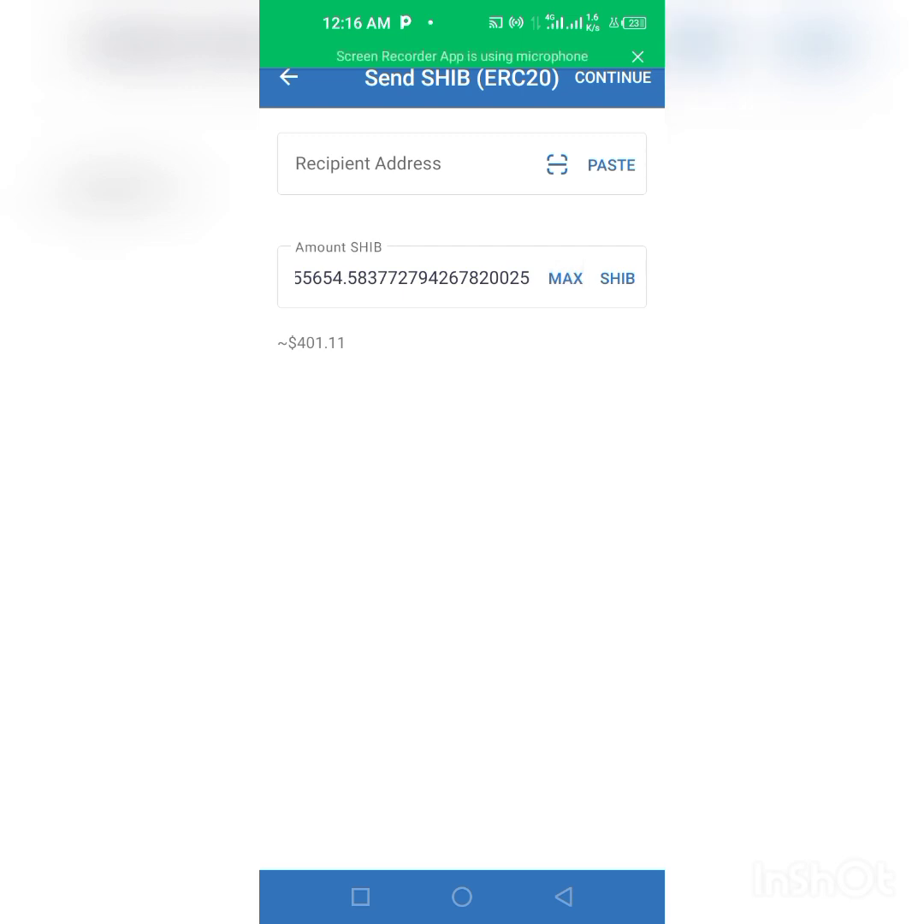